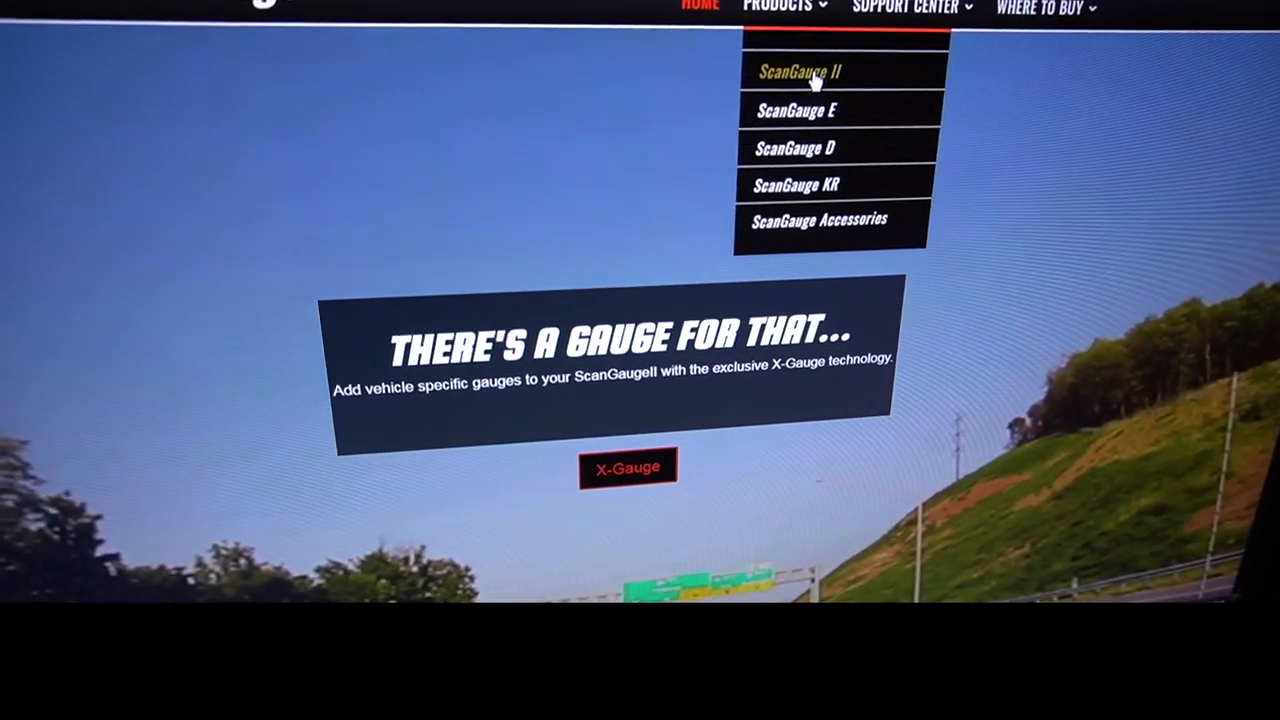
Step: Go from Products > ScanGauge II to its X-Gauge programmable gauge technology section
click(800, 70)
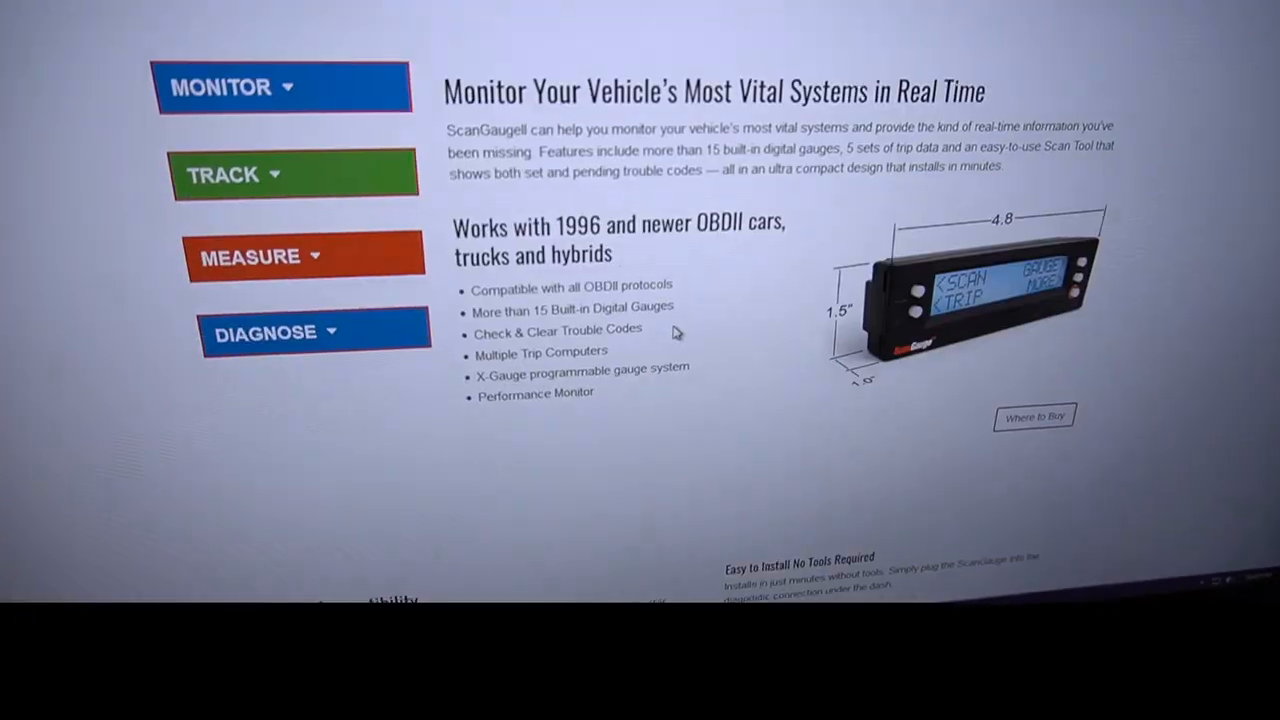
scroll(down, 3)
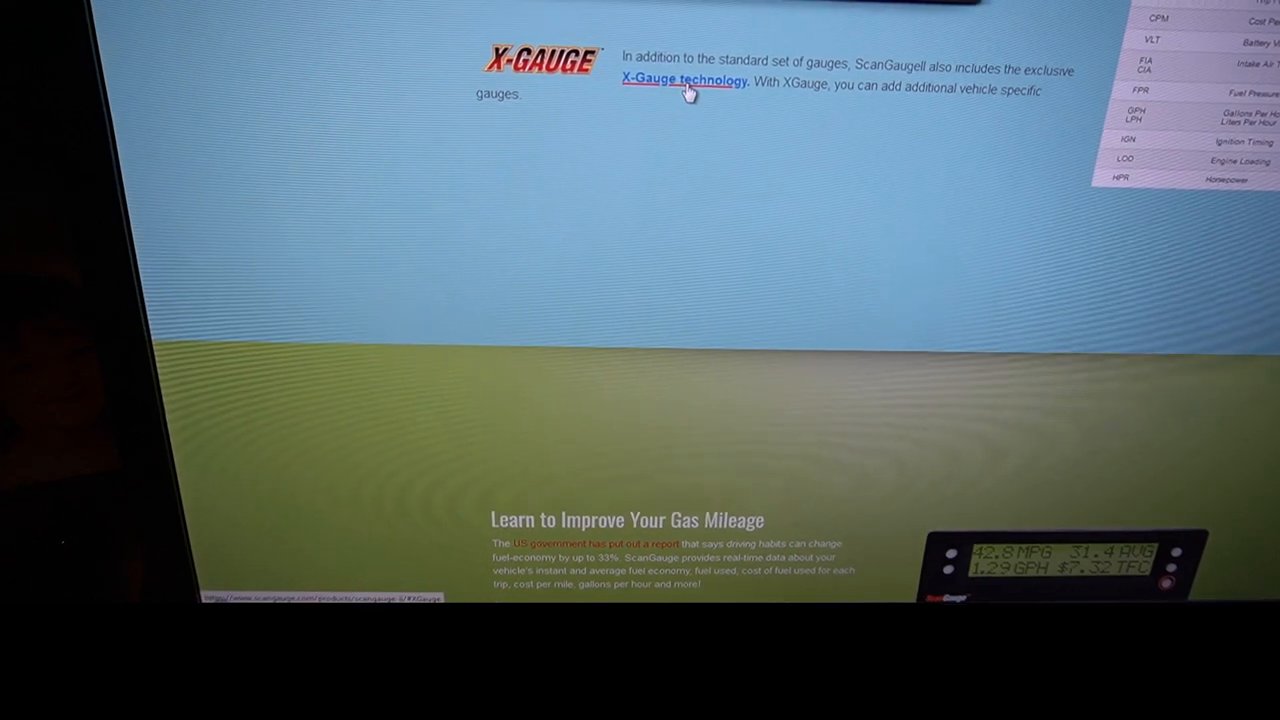
click(684, 80)
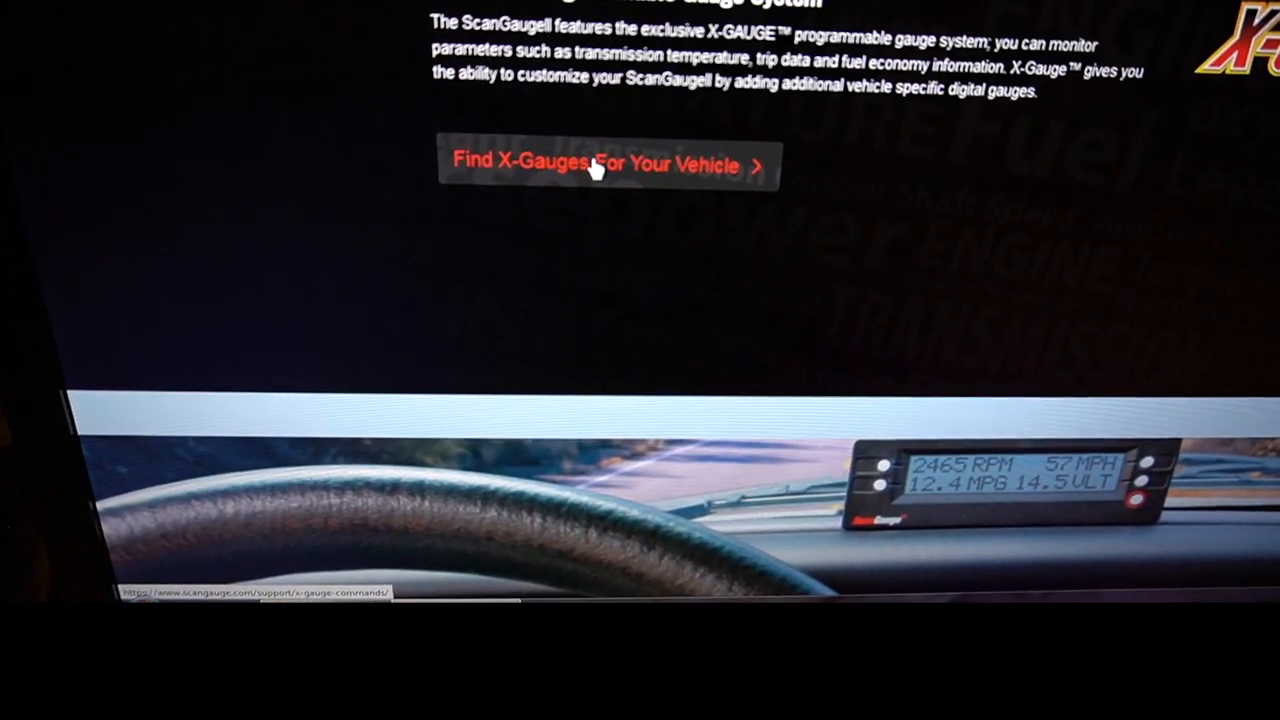
Step: Show 'Find X-Gauges For Your Vehicle' and reach the Toyota - Lexus - Scion card
click(600, 164)
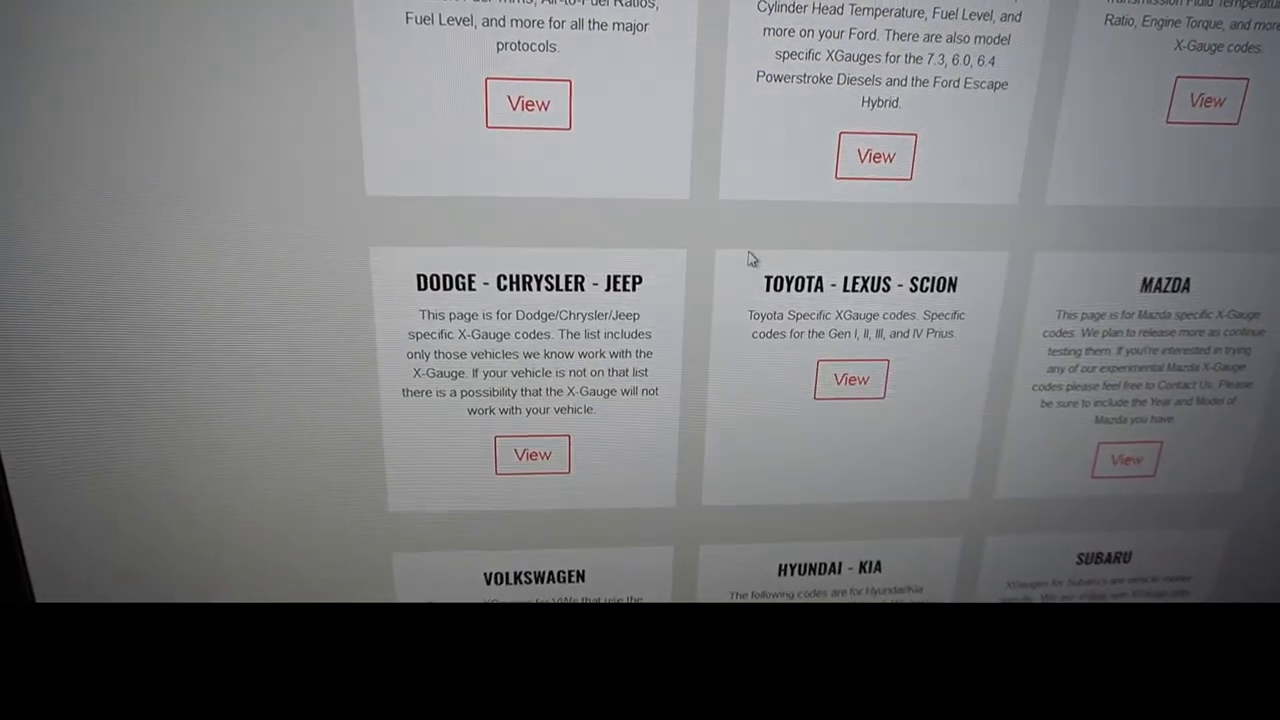
scroll(down, 3)
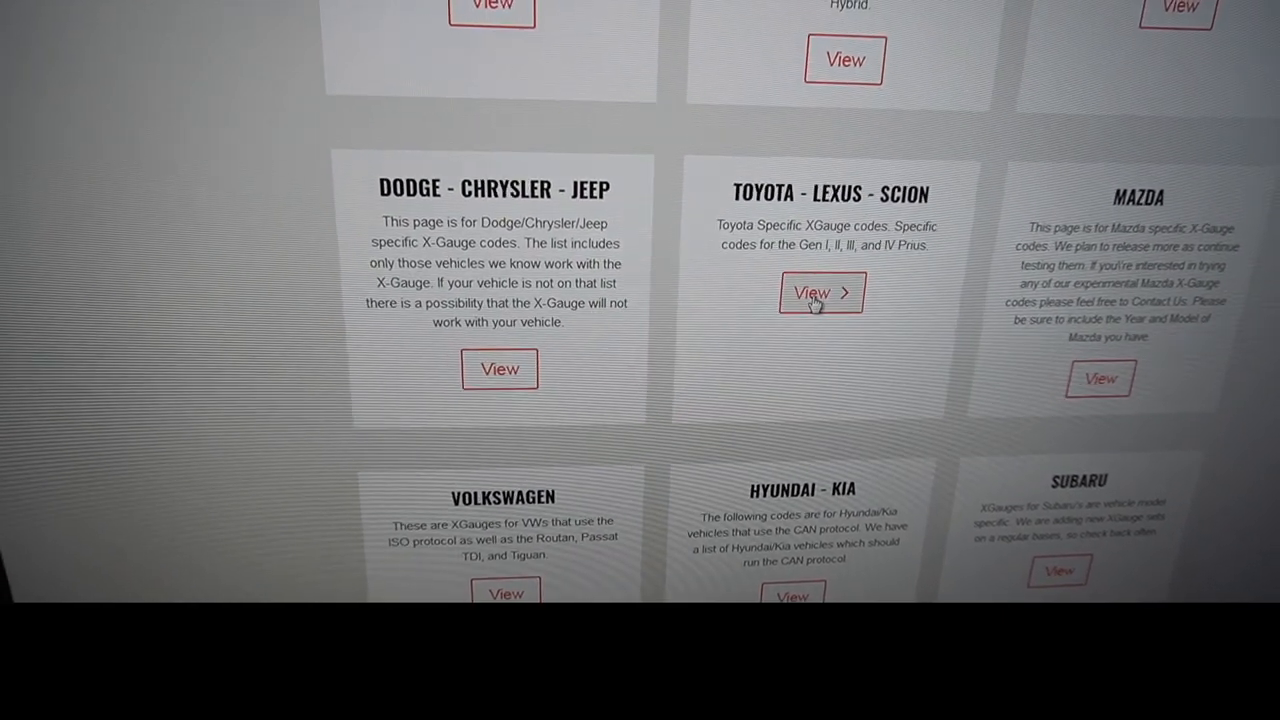
Step: View the Toyota - Lexus - Scion code tables and read through the transmission temperature rows
click(820, 292)
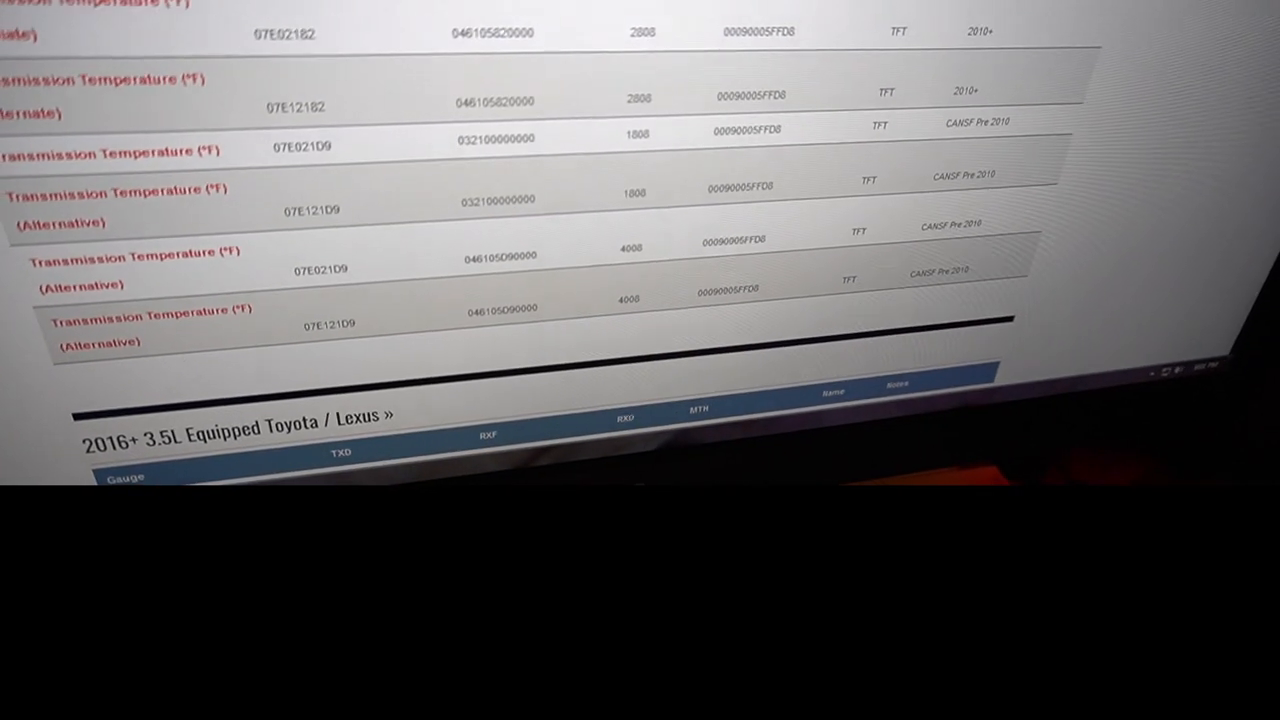
scroll(down, 3)
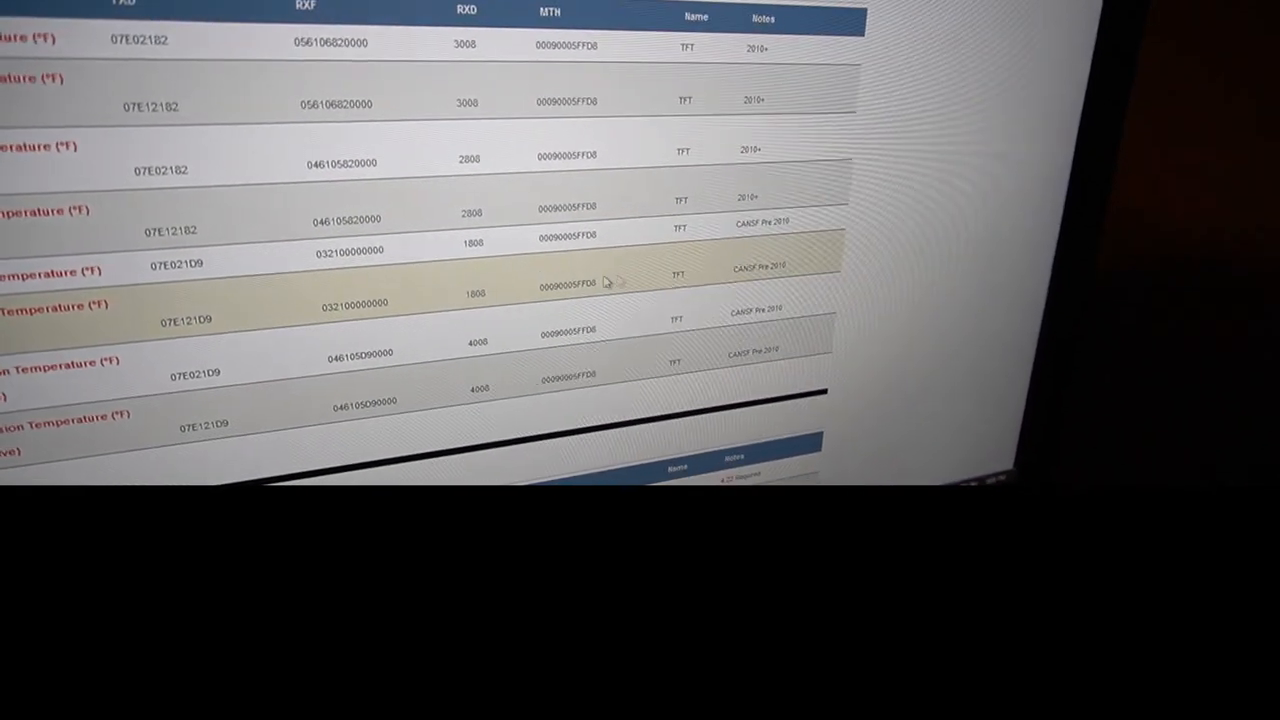
scroll(down, 3)
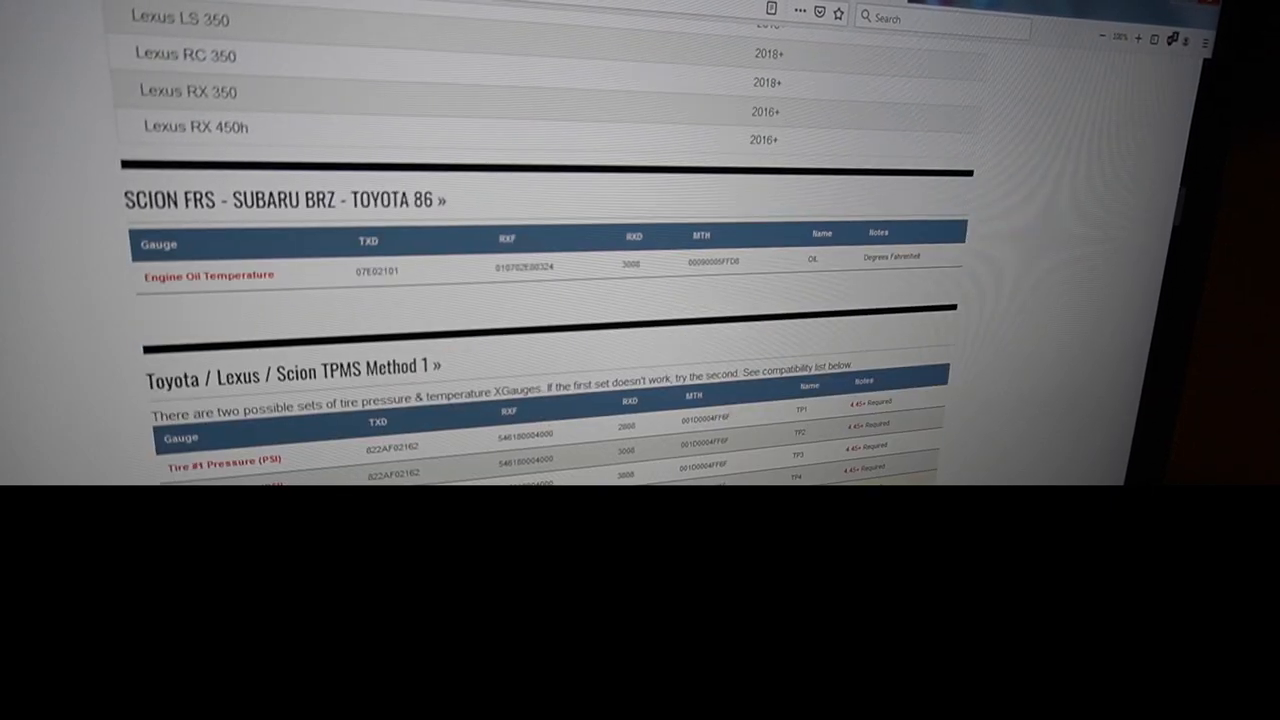
Step: Scroll past the Prius generation II–IV tables to the 2016+ 3.5L Toyota / Lexus codes
scroll(down, 3)
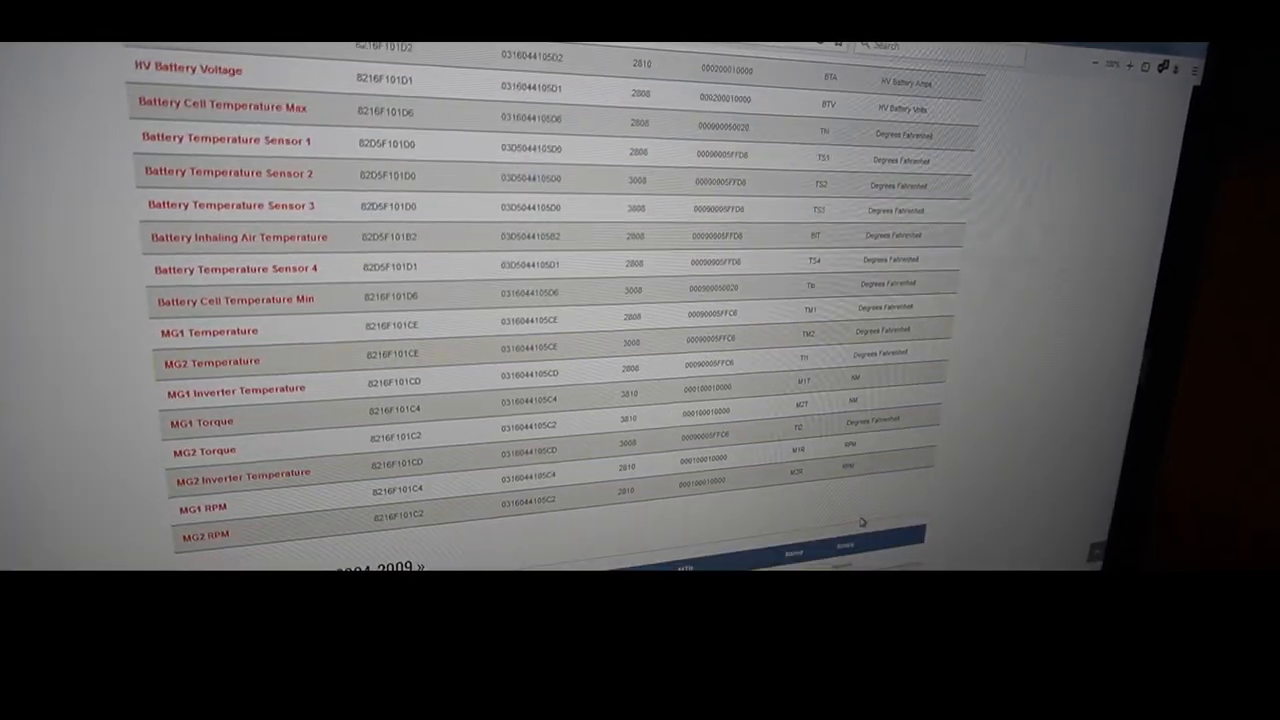
scroll(down, 3)
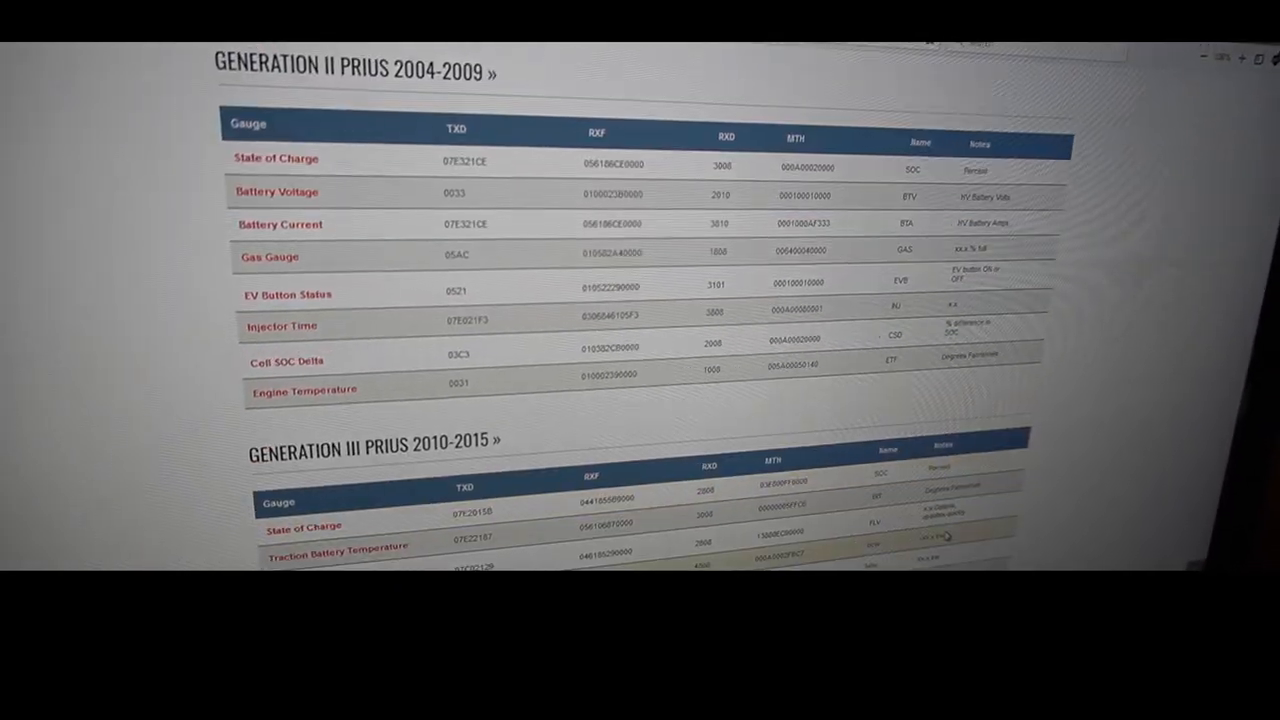
scroll(down, 3)
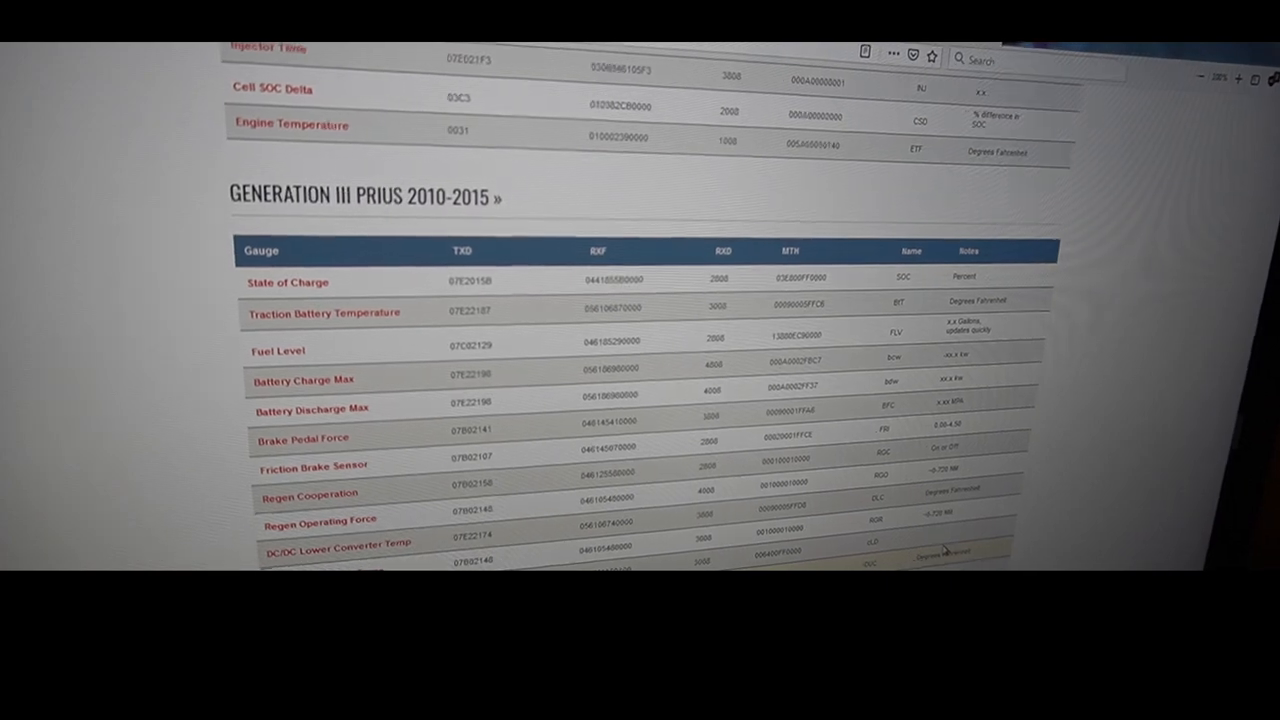
scroll(down, 3)
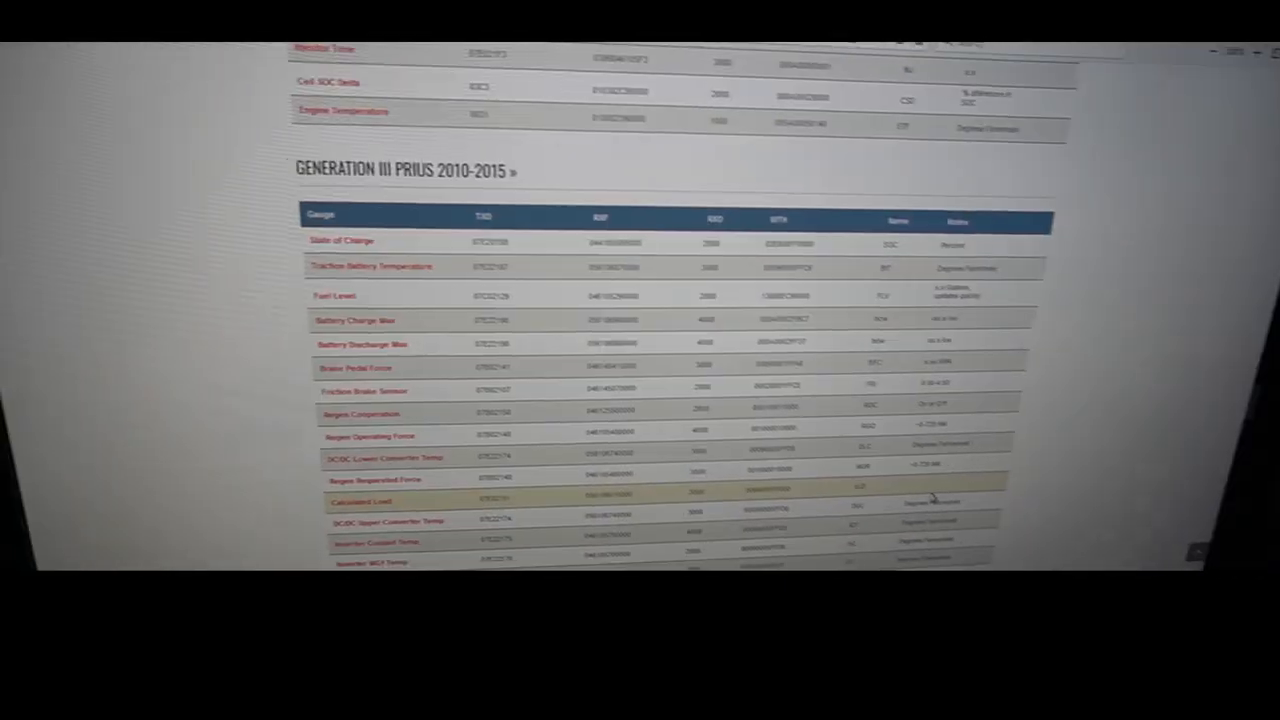
scroll(down, 3)
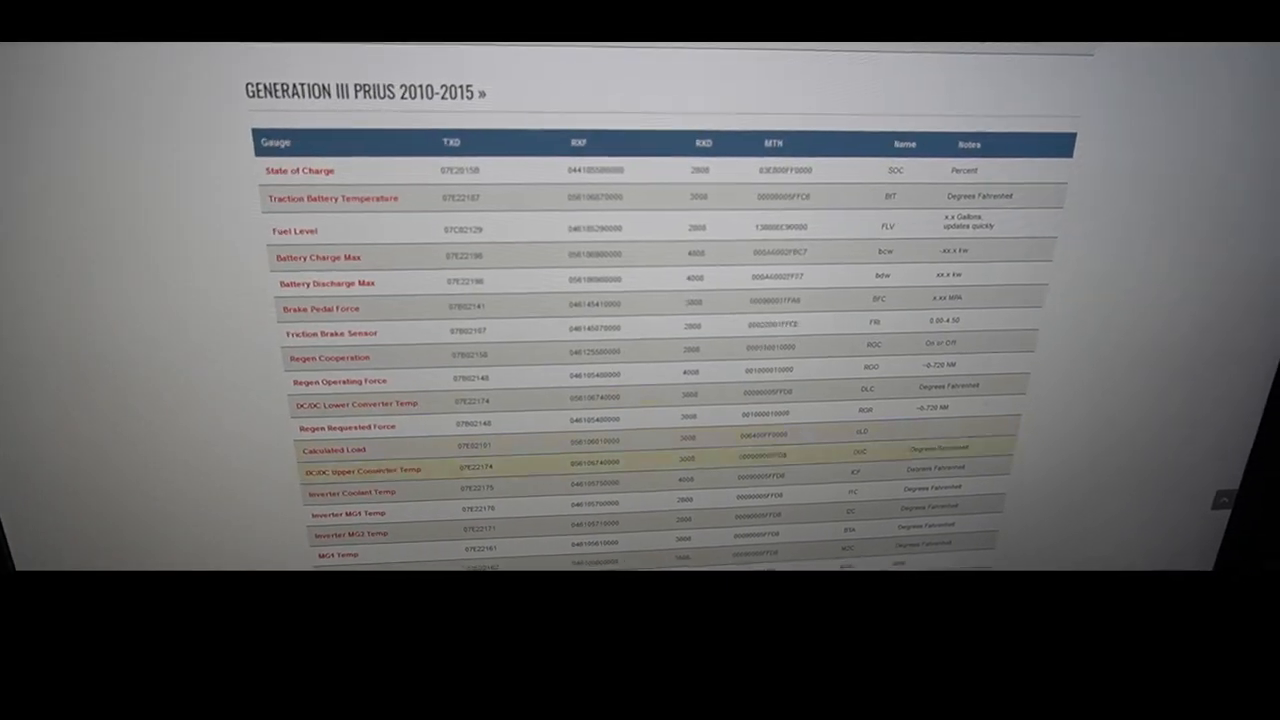
scroll(down, 3)
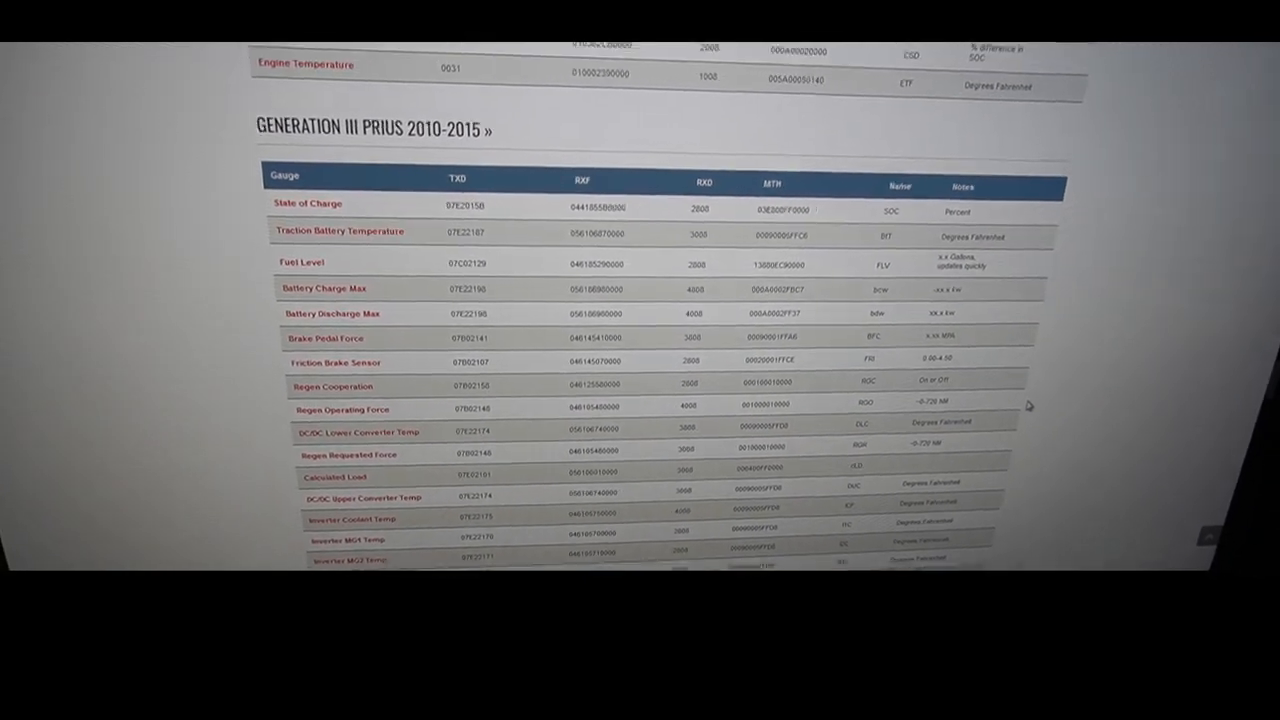
scroll(down, 3)
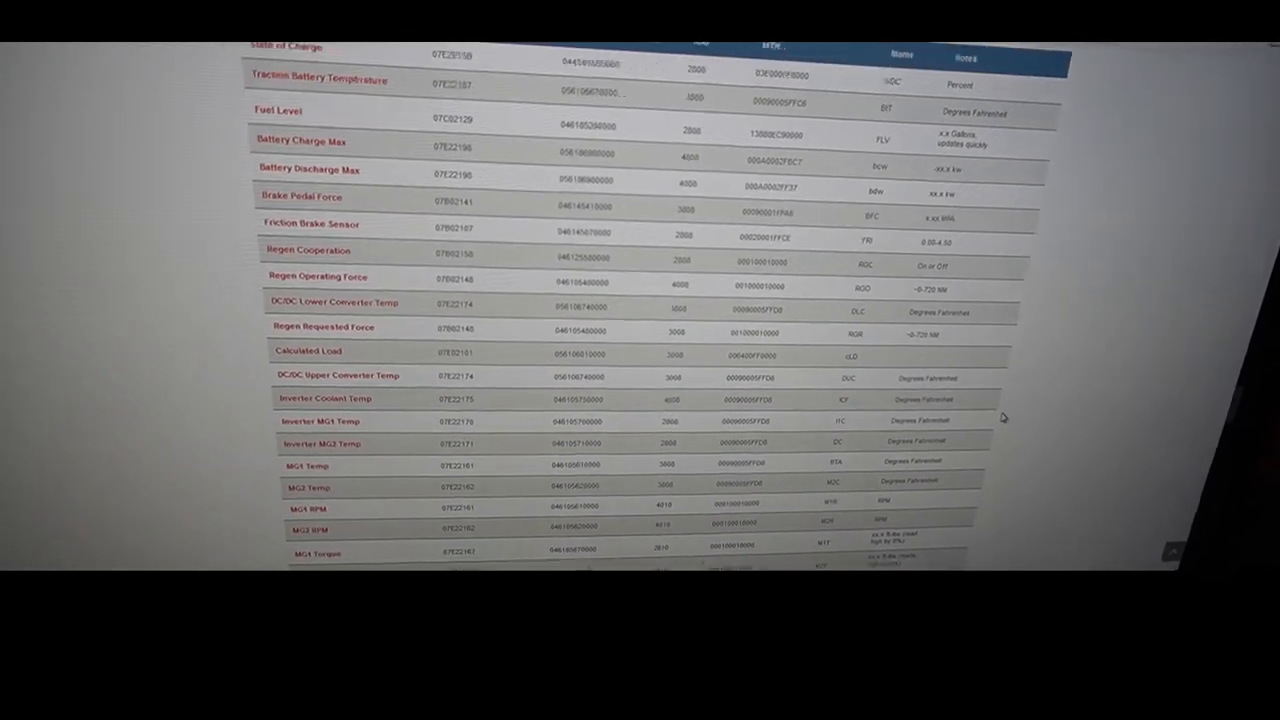
scroll(down, 3)
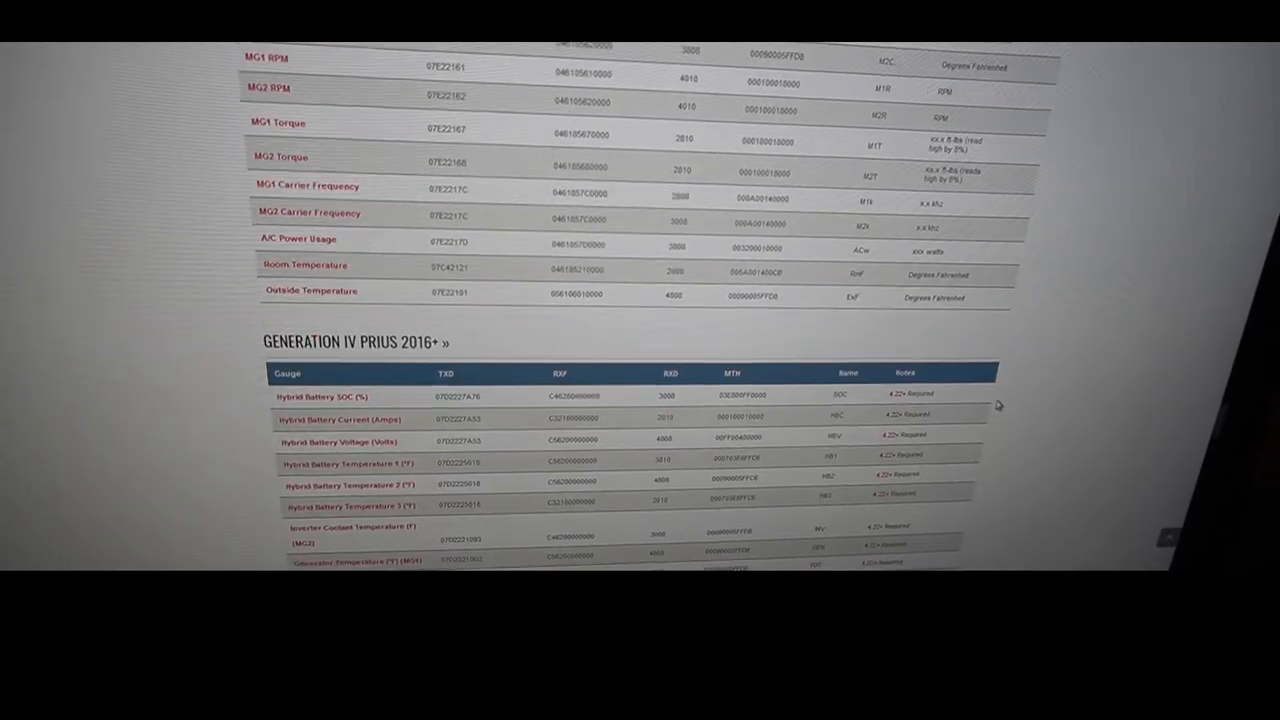
scroll(down, 3)
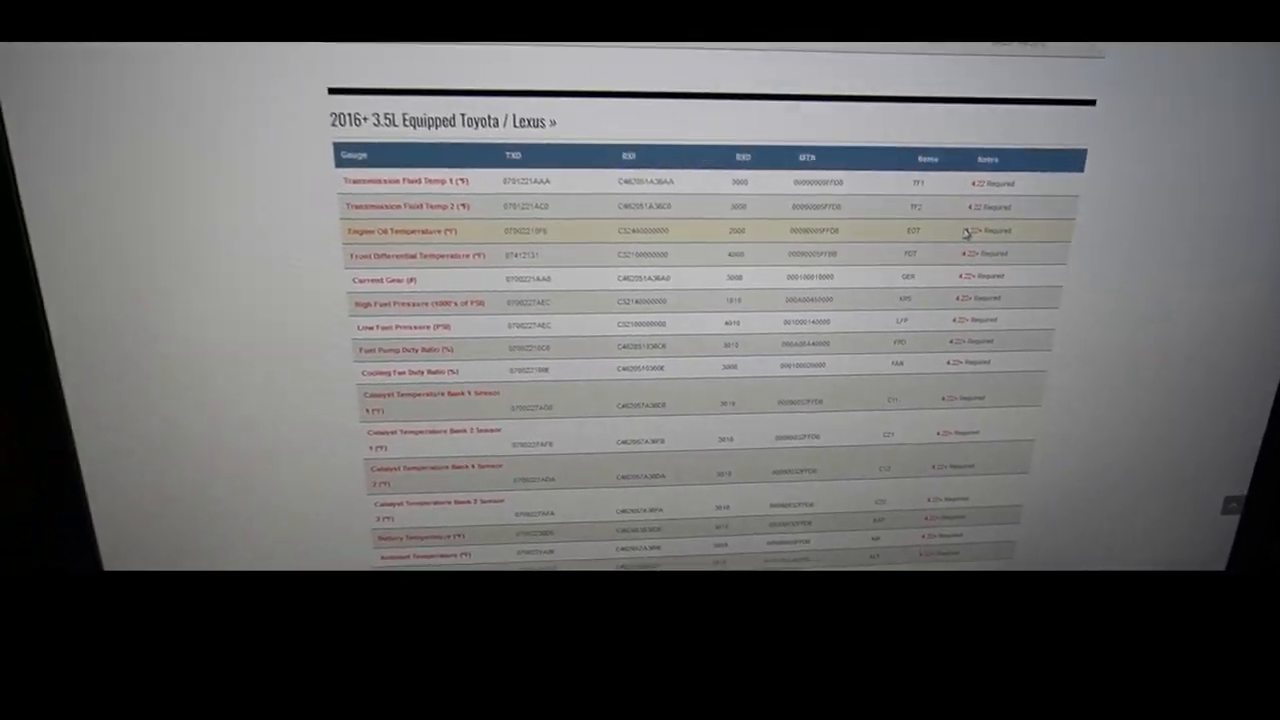
Step: Scroll back to the CANSF Transmission Temperature (°F) rows and their 2010+ alternate code details
scroll(down, 3)
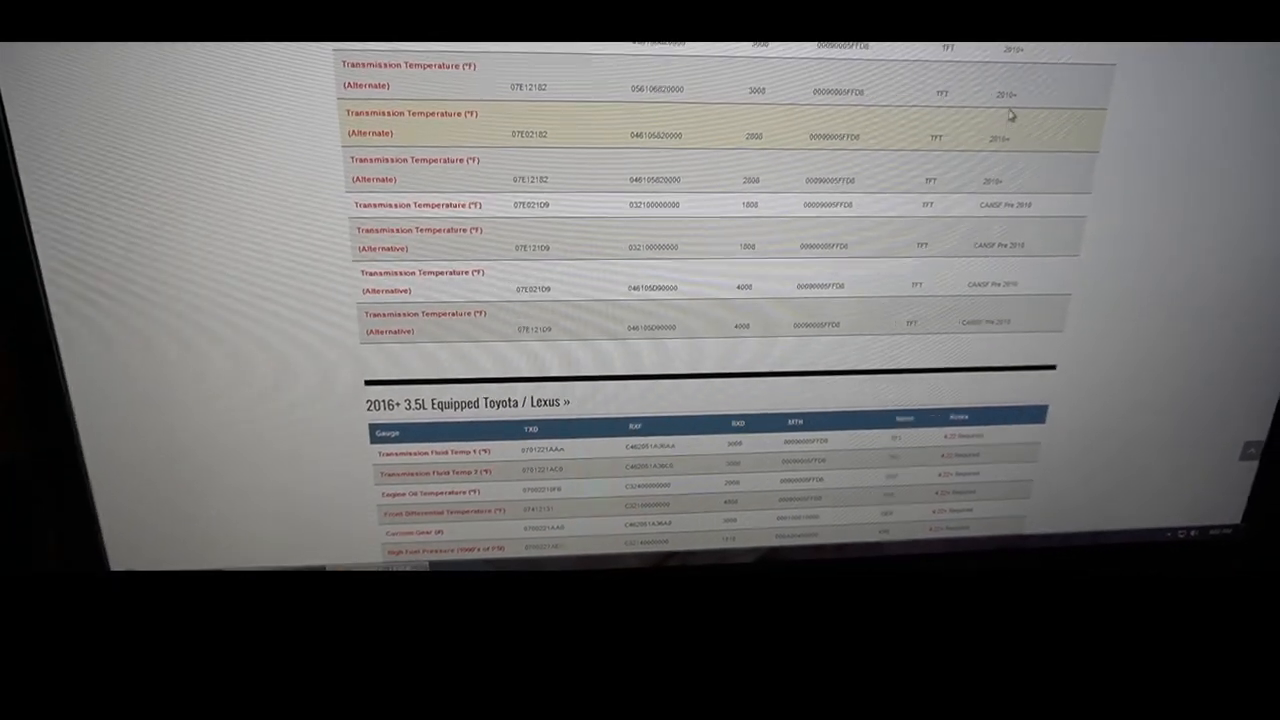
scroll(down, 3)
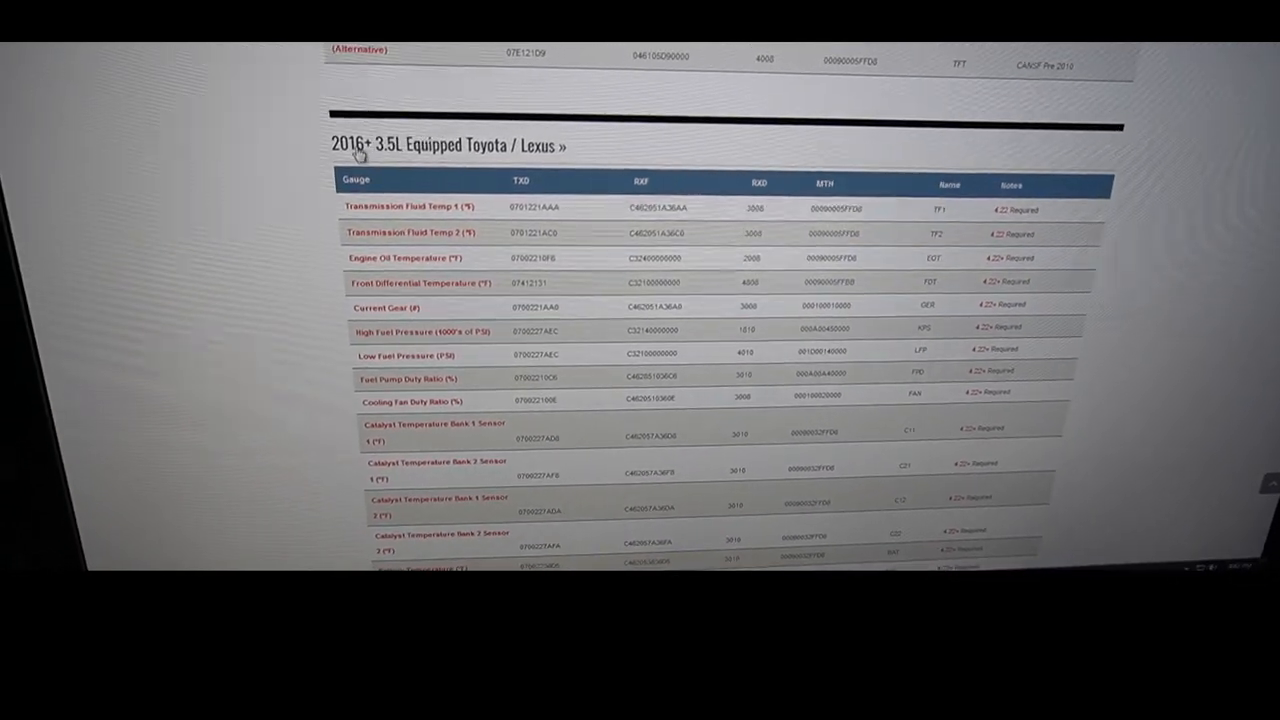
scroll(up, 3)
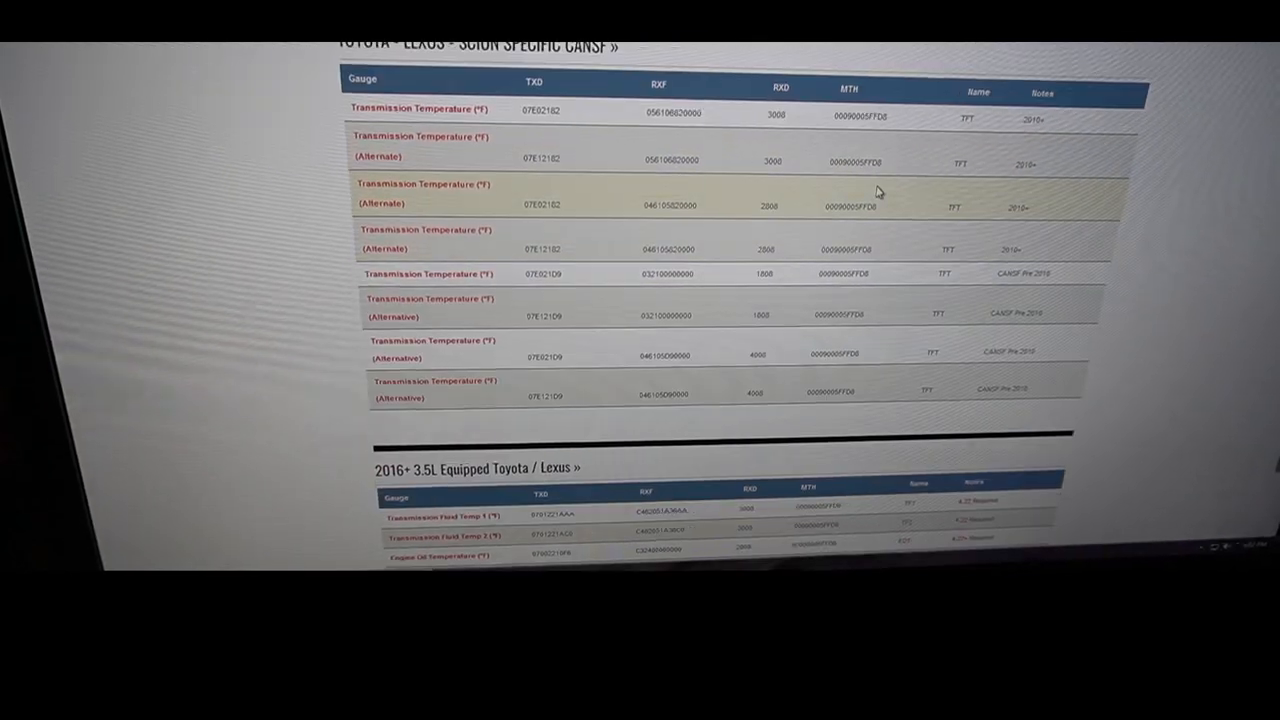
scroll(down, 3)
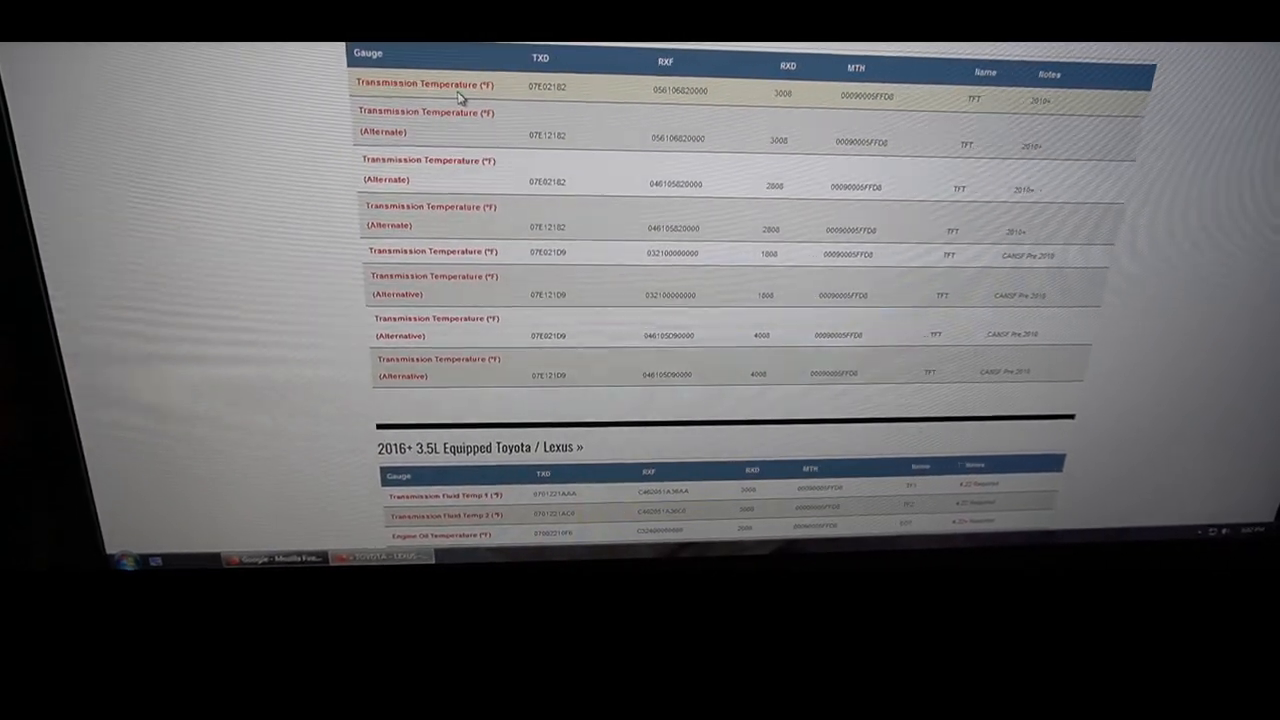
scroll(down, 3)
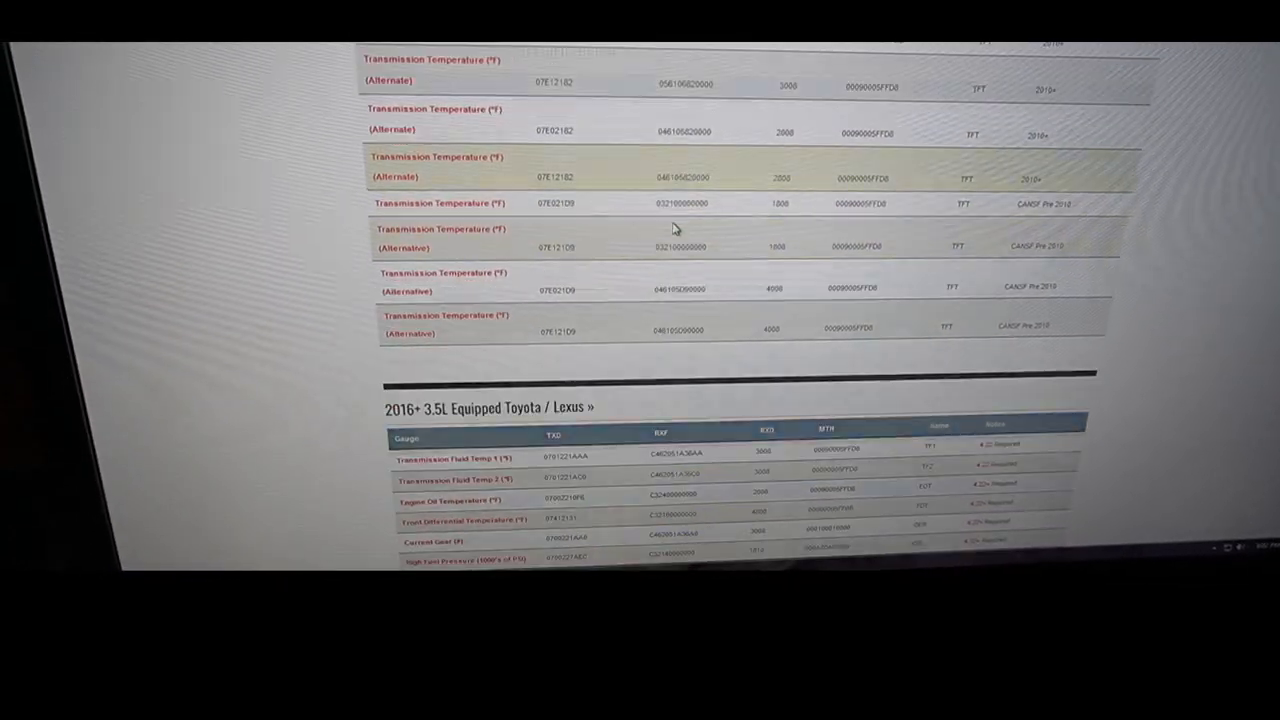
scroll(down, 3)
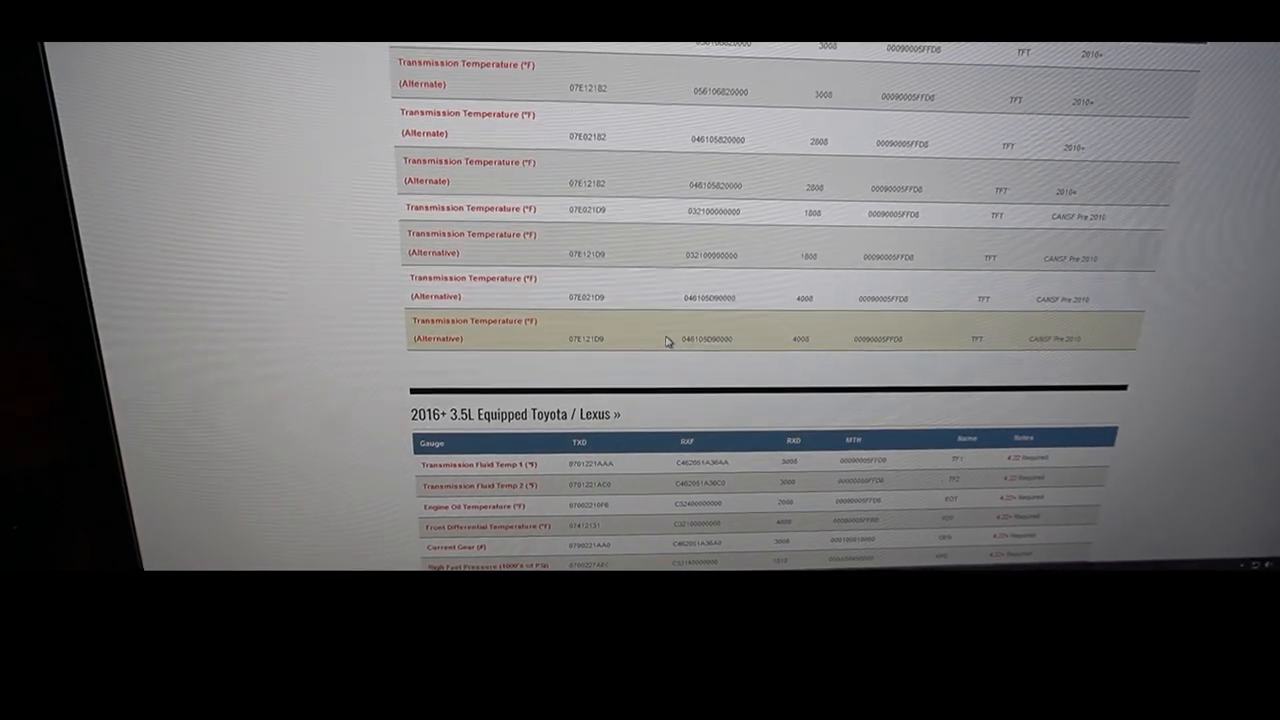
scroll(down, 3)
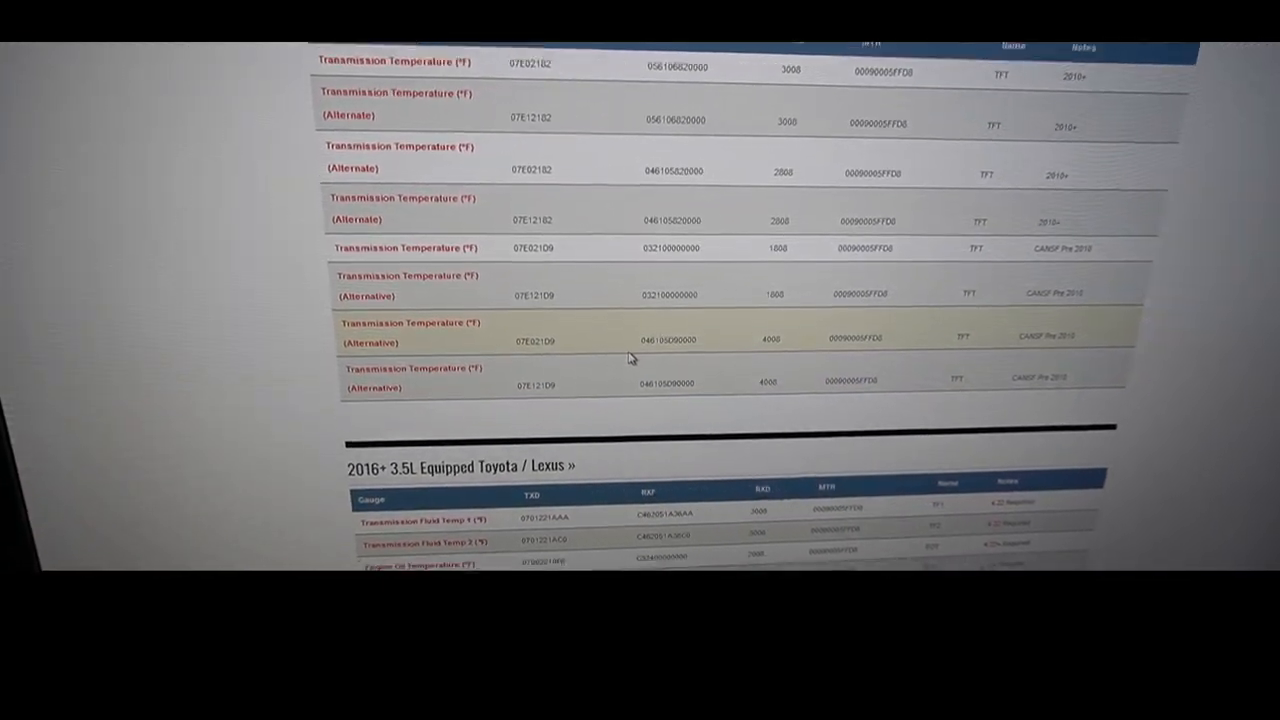
scroll(down, 3)
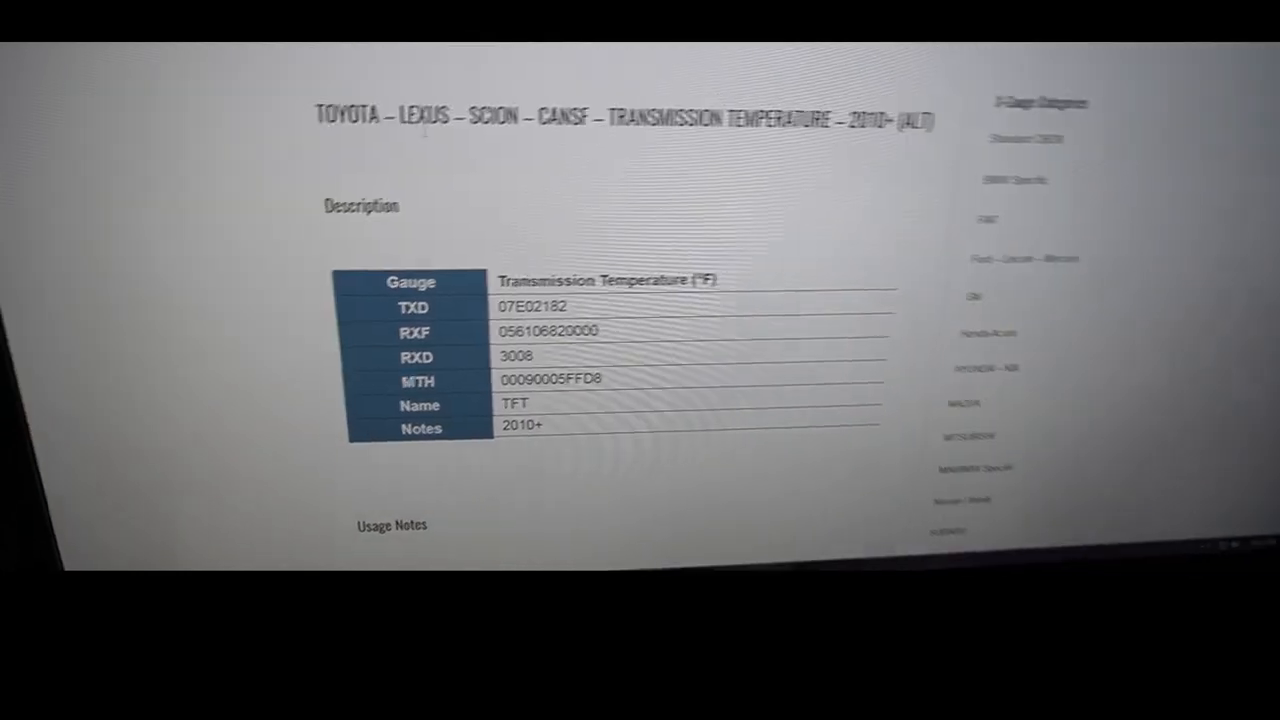
scroll(down, 3)
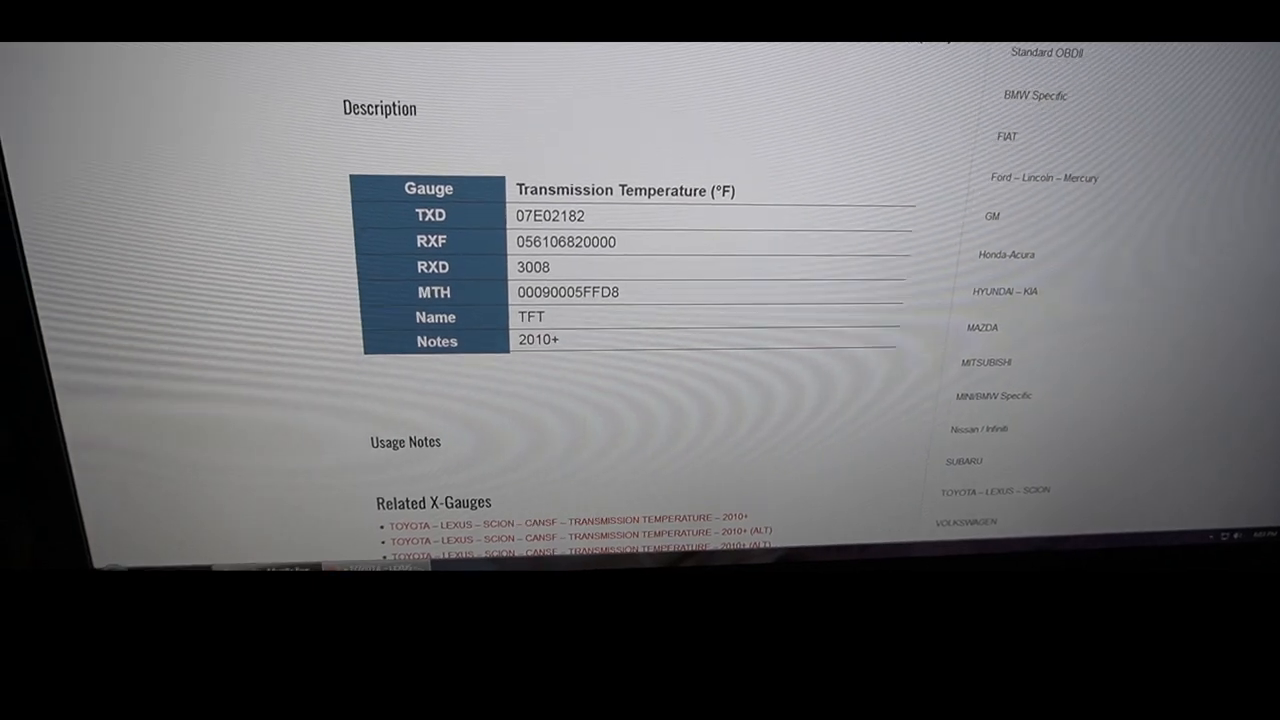
scroll(down, 3)
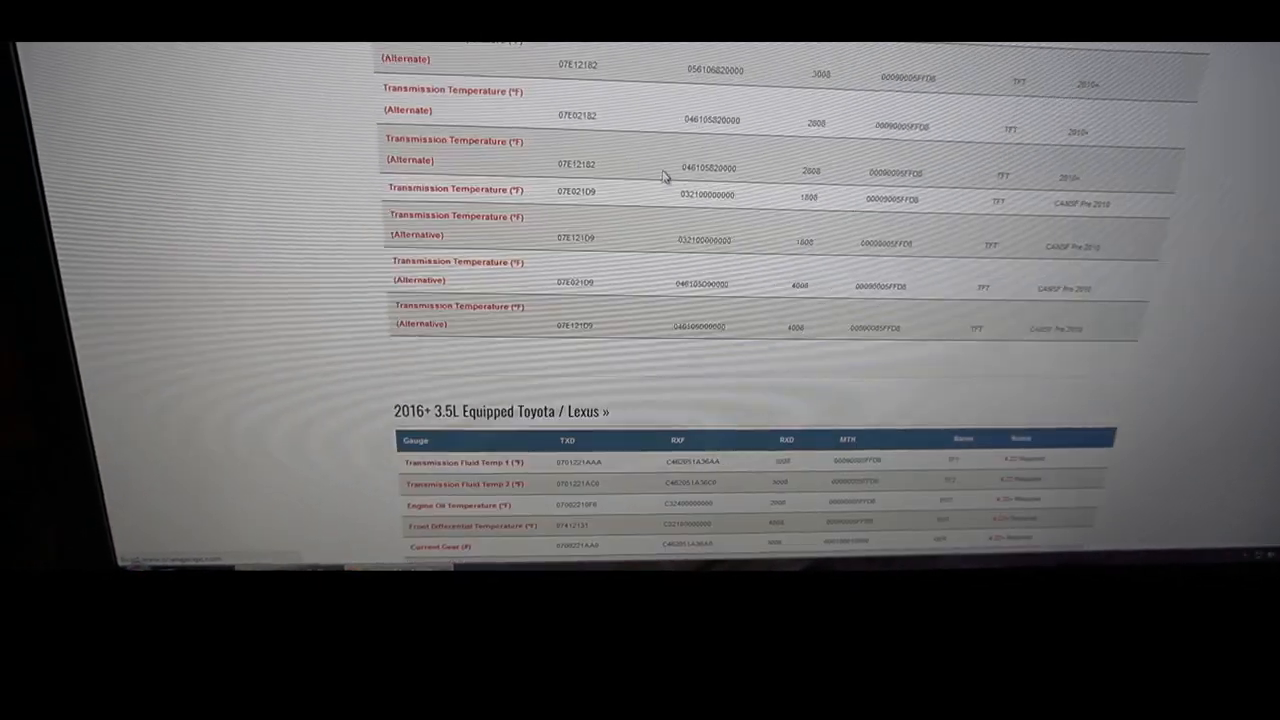
scroll(down, 3)
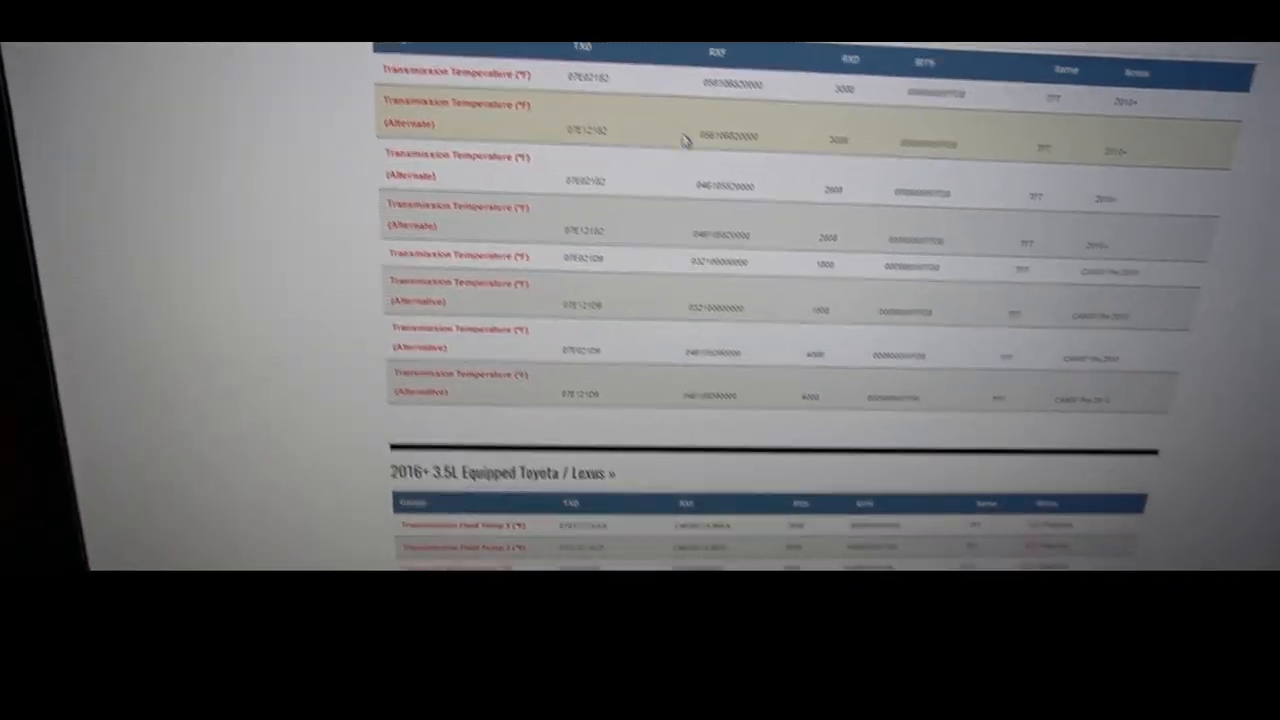
scroll(down, 3)
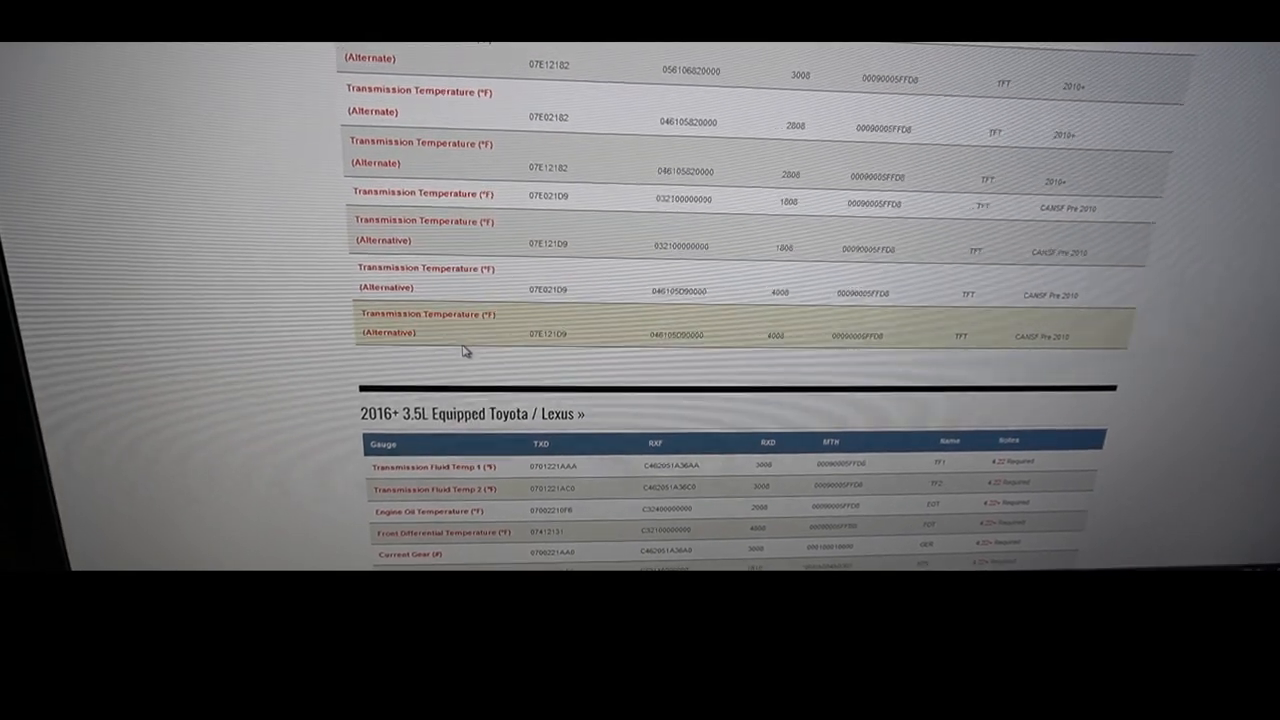
scroll(down, 3)
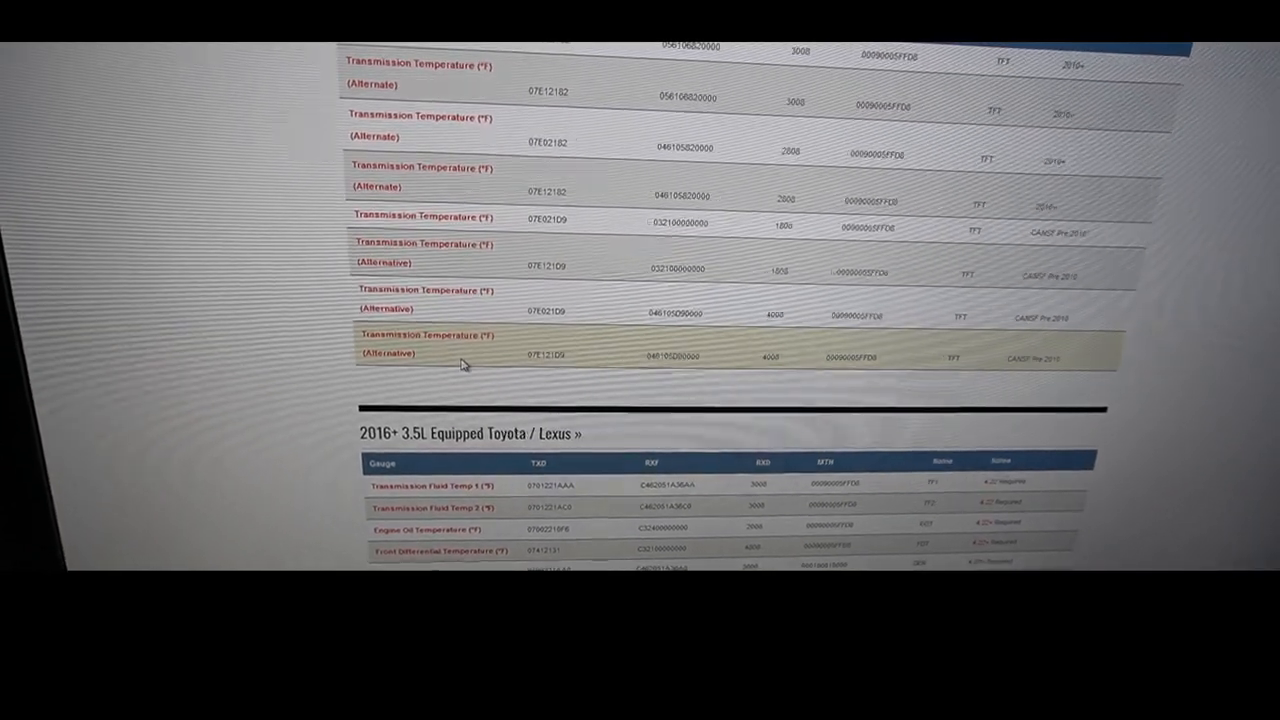
scroll(down, 3)
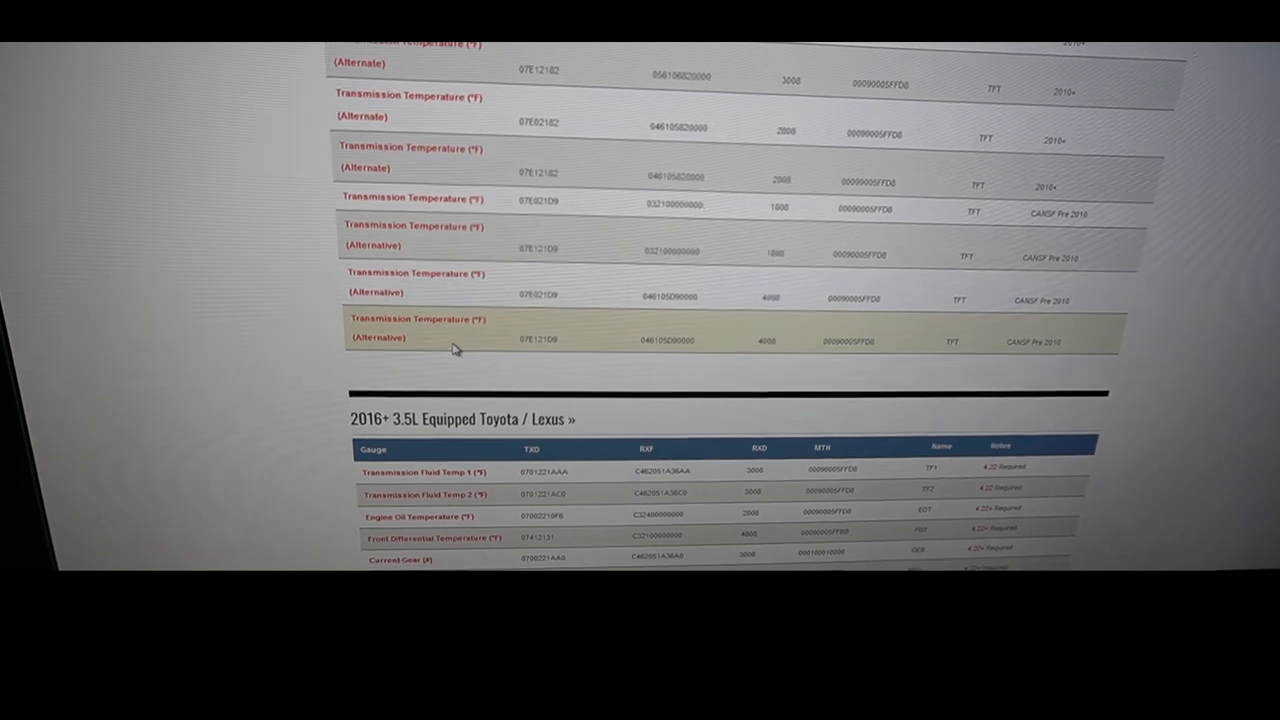
scroll(down, 3)
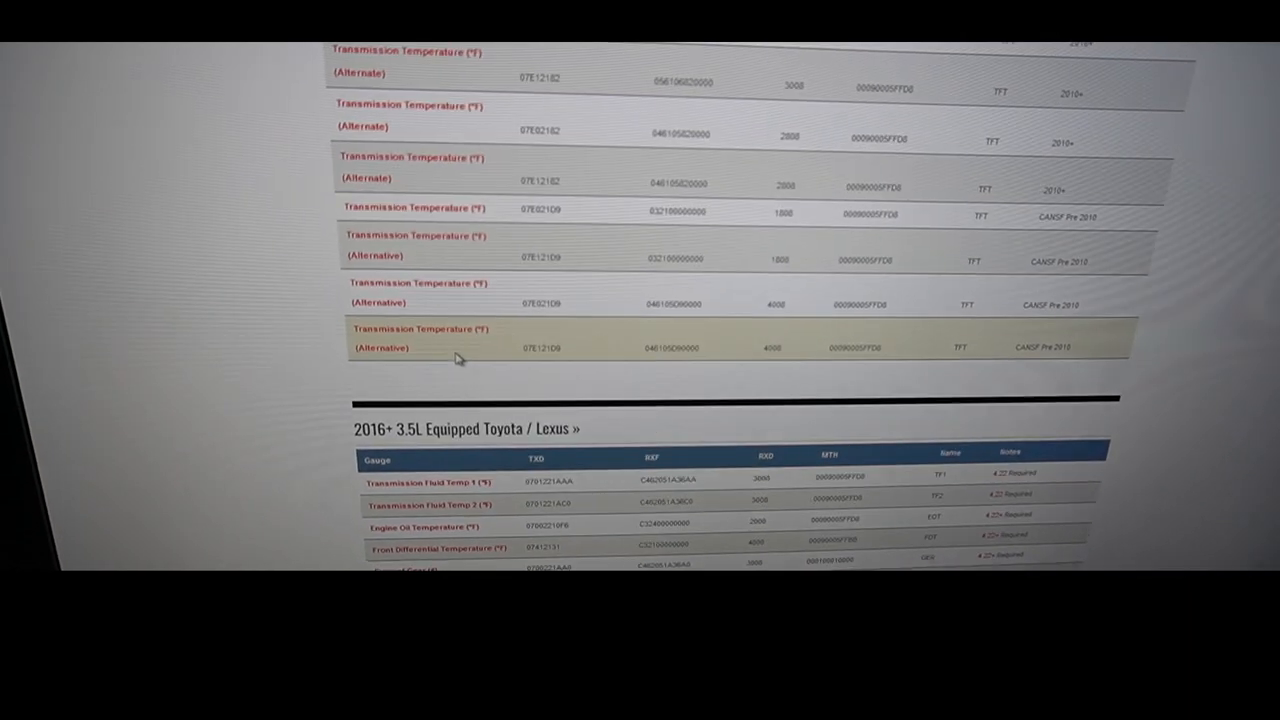